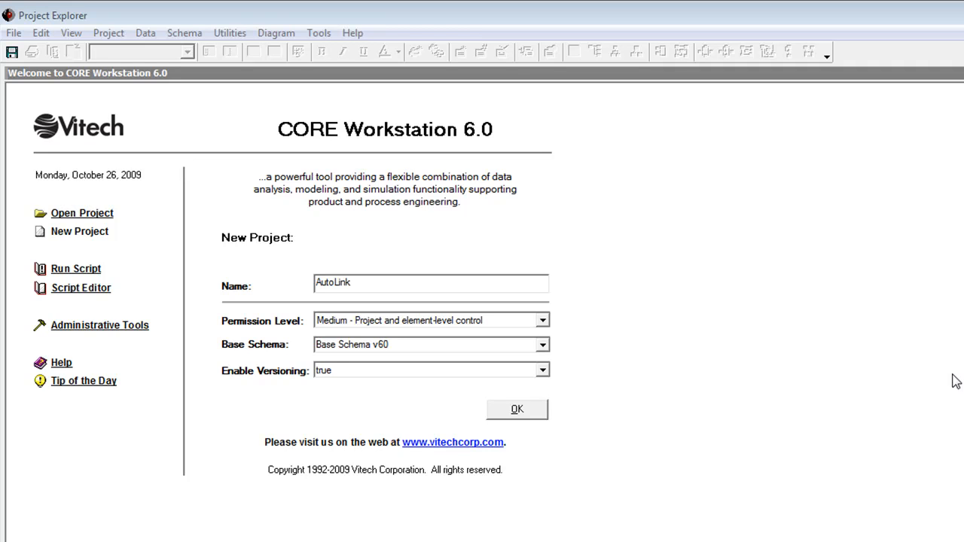
Set Enable Versioning to false on the New Project form and create AutoLink
{"action": "left_click", "coordinate": [543, 370]}
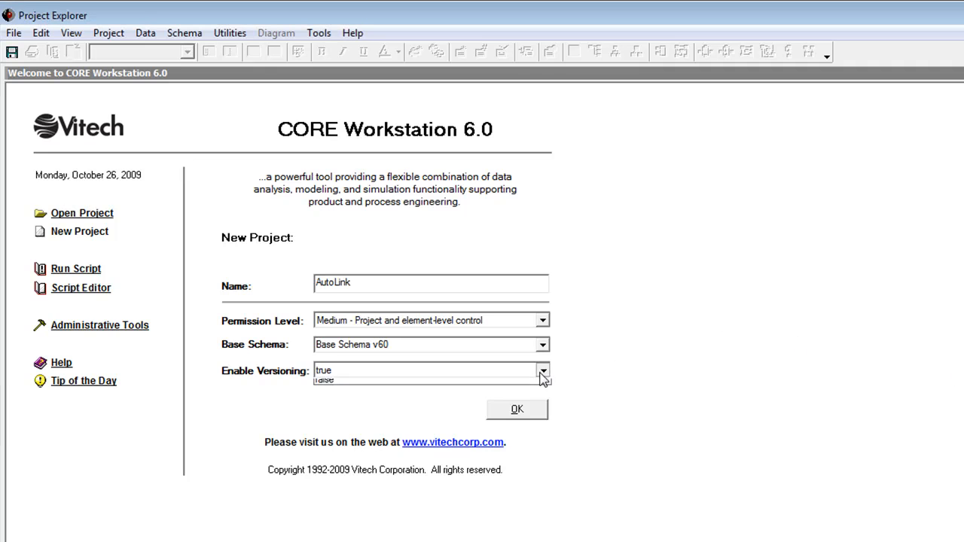
{"action": "left_click", "coordinate": [323, 380]}
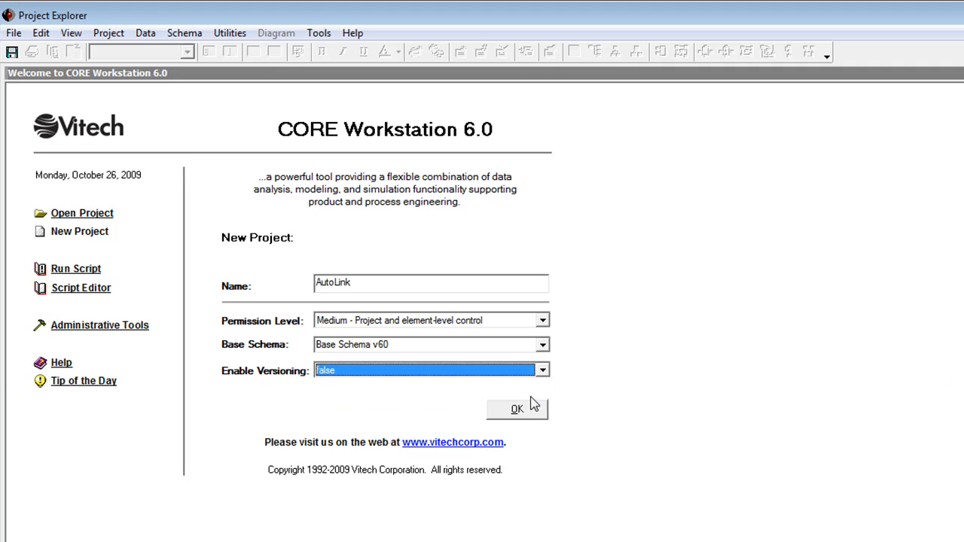
{"action": "left_click", "coordinate": [517, 409]}
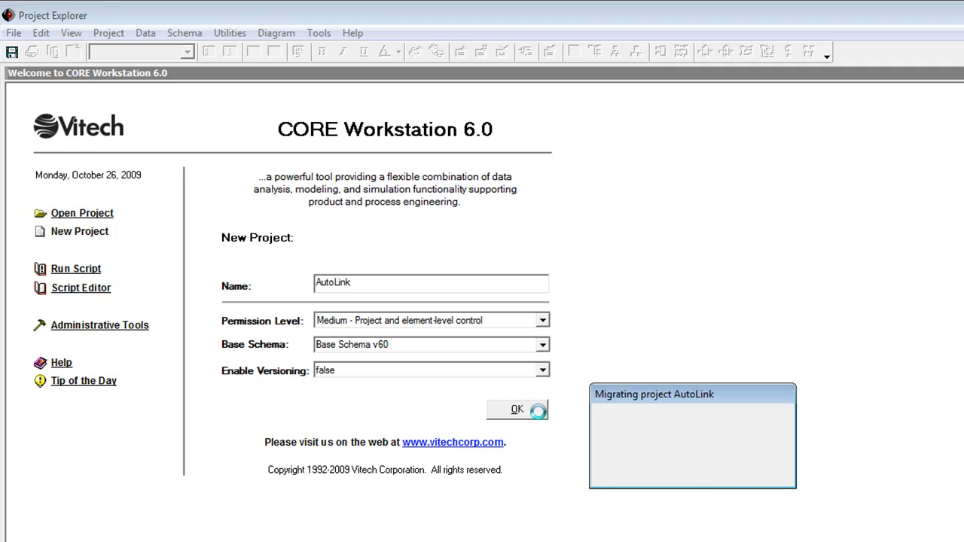
{"action": "left_click", "coordinate": [517, 410]}
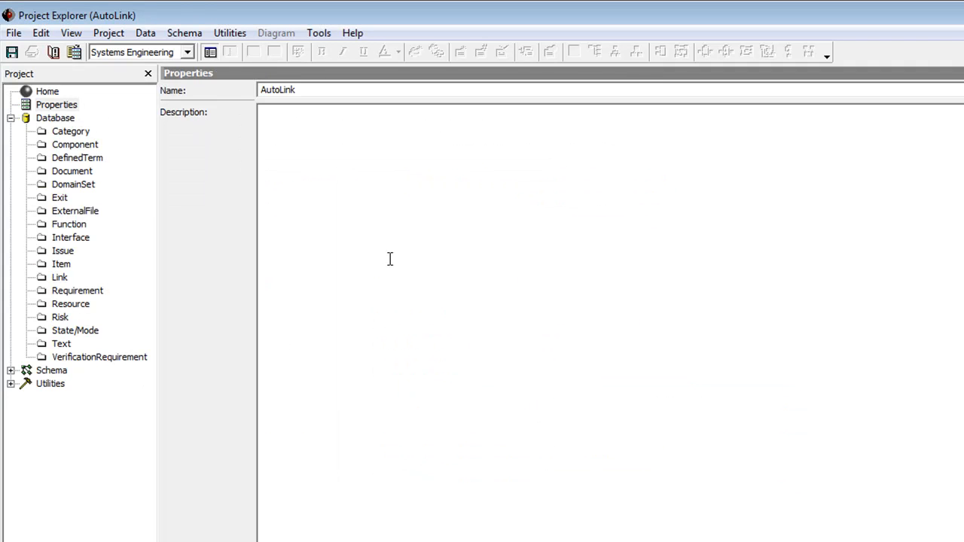
{"action": "mouse_move", "coordinate": [380, 262]}
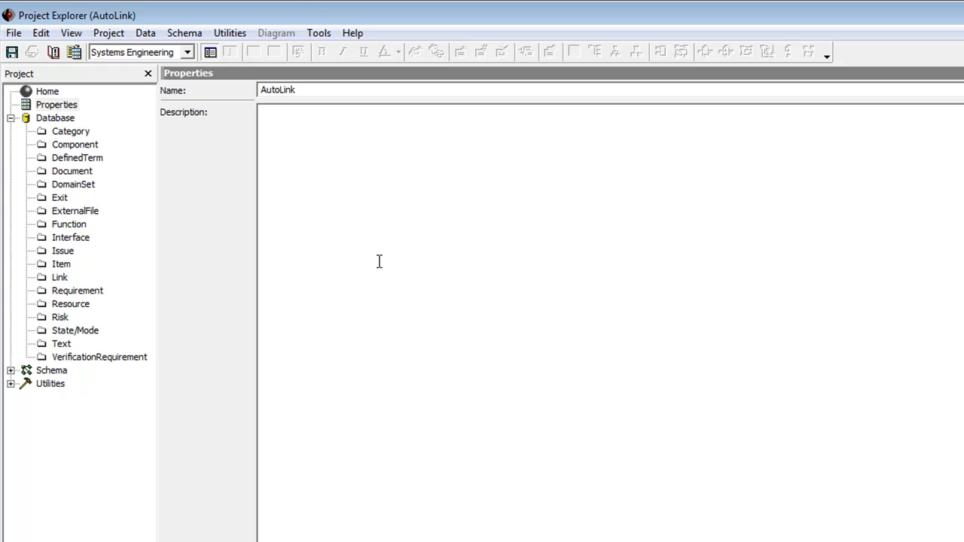
{"action": "mouse_move", "coordinate": [338, 169]}
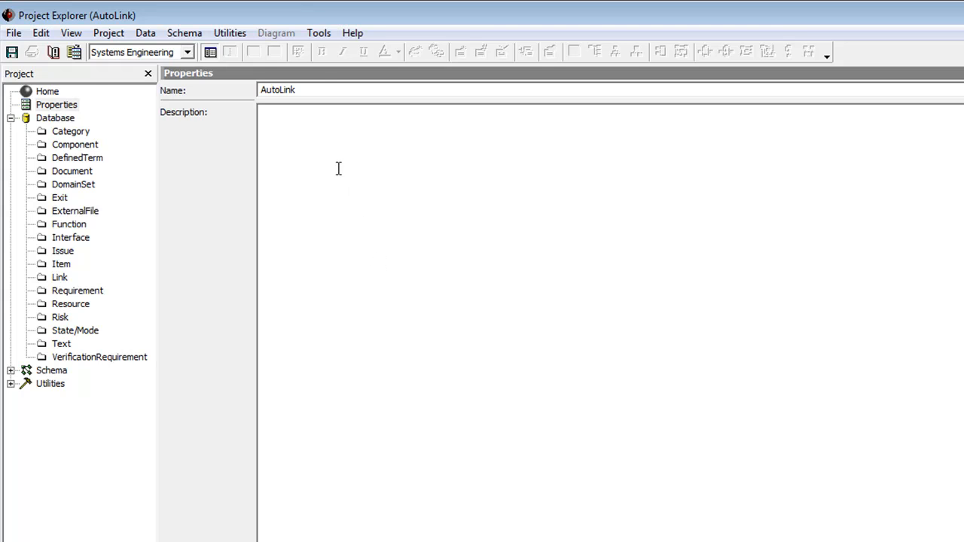
{"action": "mouse_move", "coordinate": [319, 33]}
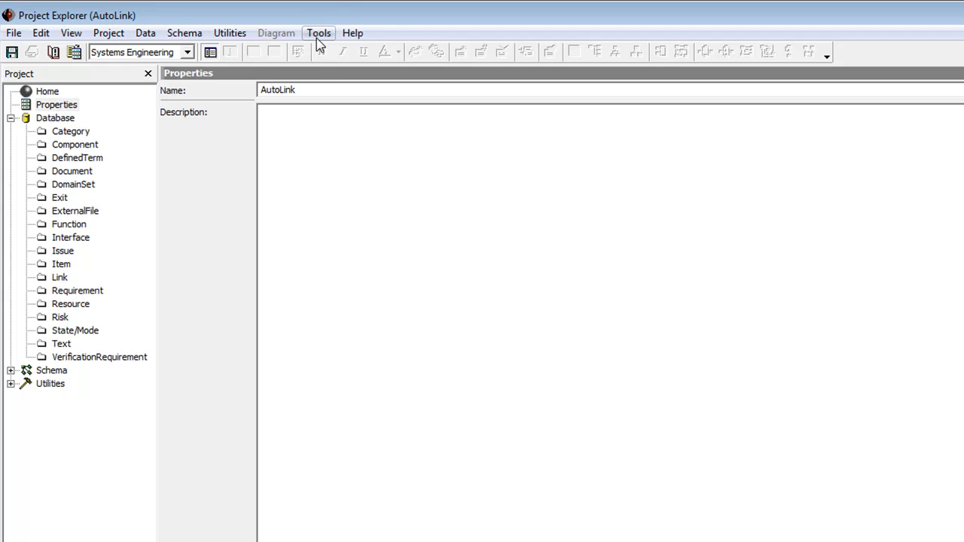
Bring up Administrative Tools from the Tools menu
{"action": "left_click", "coordinate": [319, 33]}
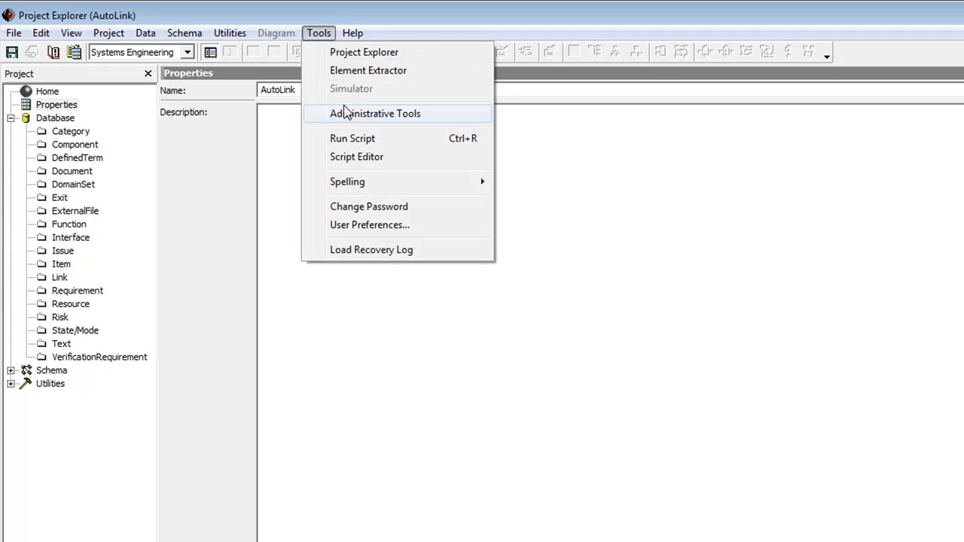
{"action": "left_click", "coordinate": [376, 113]}
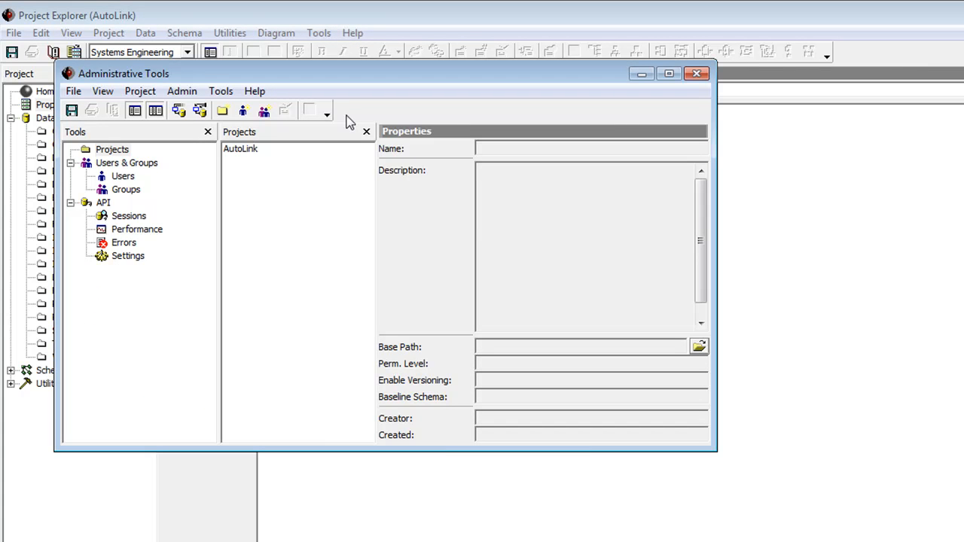
Enable versioning for the AutoLink project and confirm it
{"action": "left_click", "coordinate": [241, 149]}
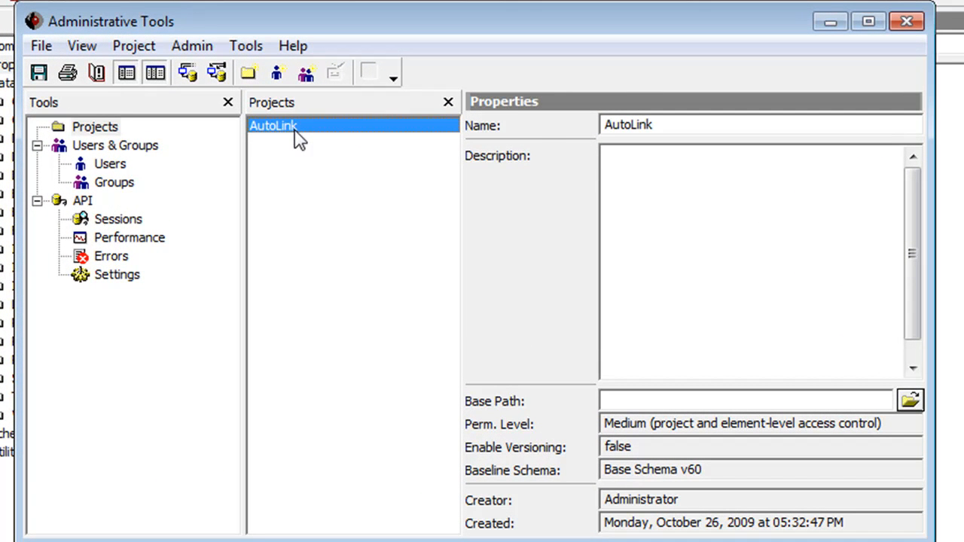
{"action": "right_click", "coordinate": [272, 127]}
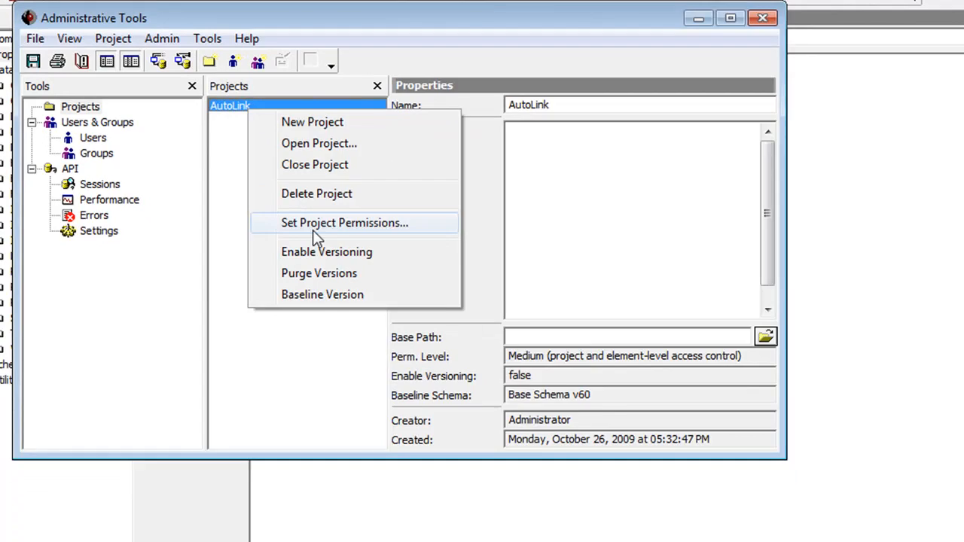
{"action": "left_click", "coordinate": [325, 252]}
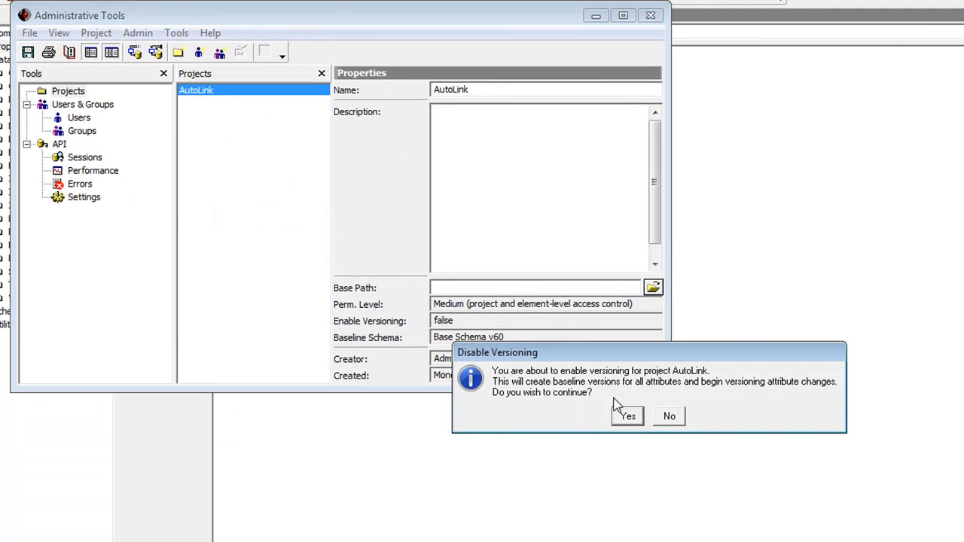
{"action": "left_click", "coordinate": [629, 416]}
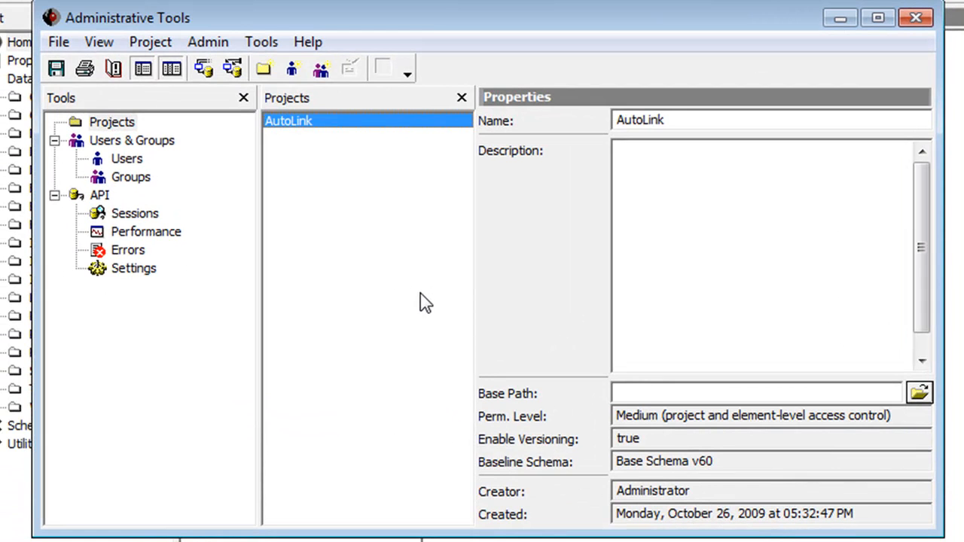
{"action": "mouse_move", "coordinate": [151, 42]}
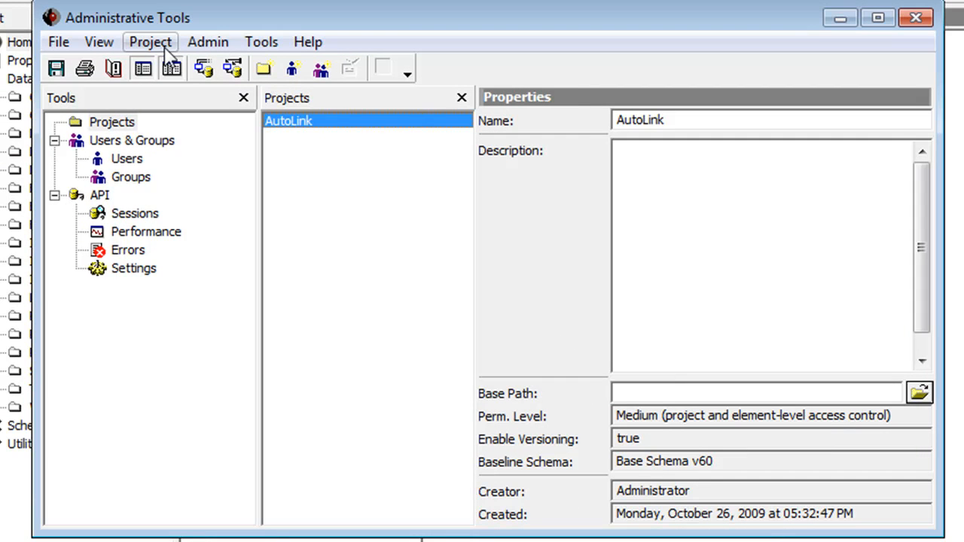
{"action": "left_click", "coordinate": [151, 43]}
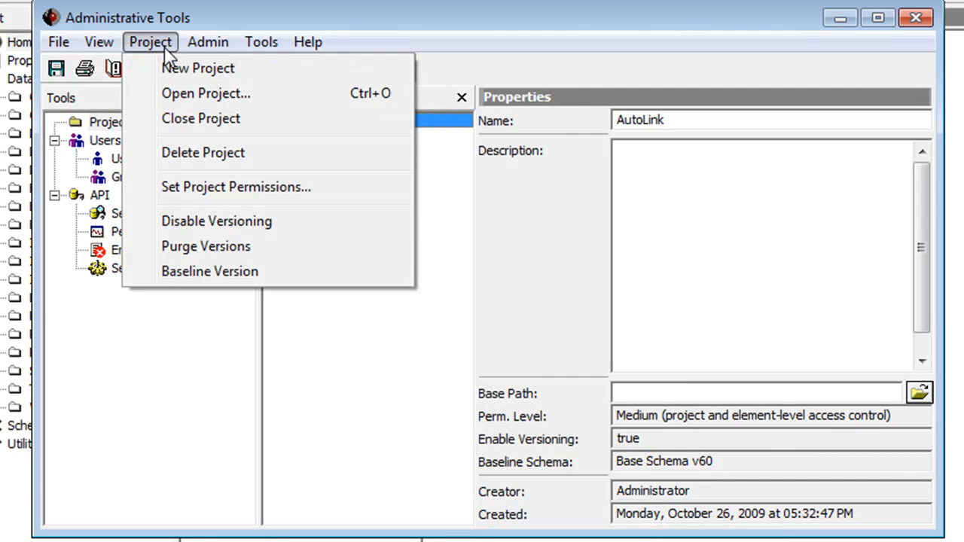
{"action": "mouse_move", "coordinate": [218, 220]}
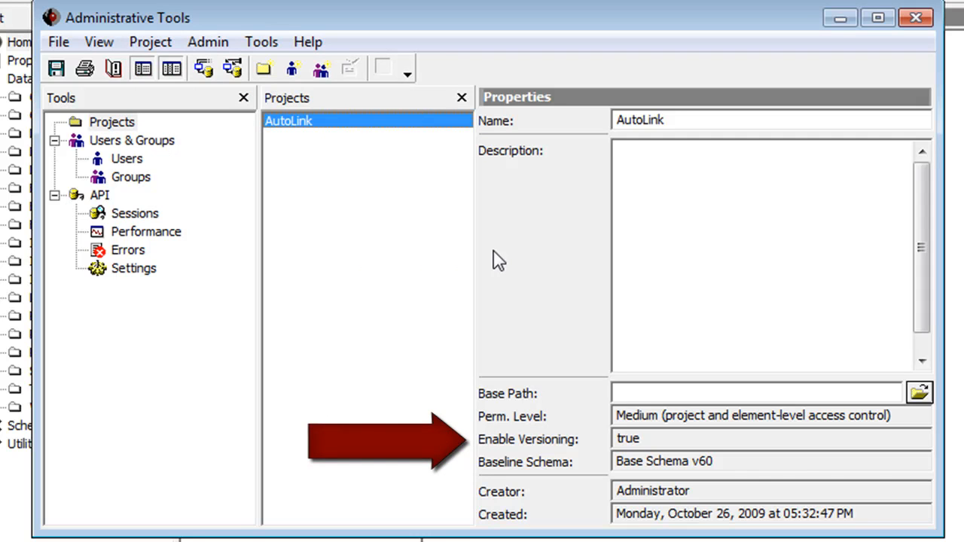
{"action": "mouse_move", "coordinate": [651, 452]}
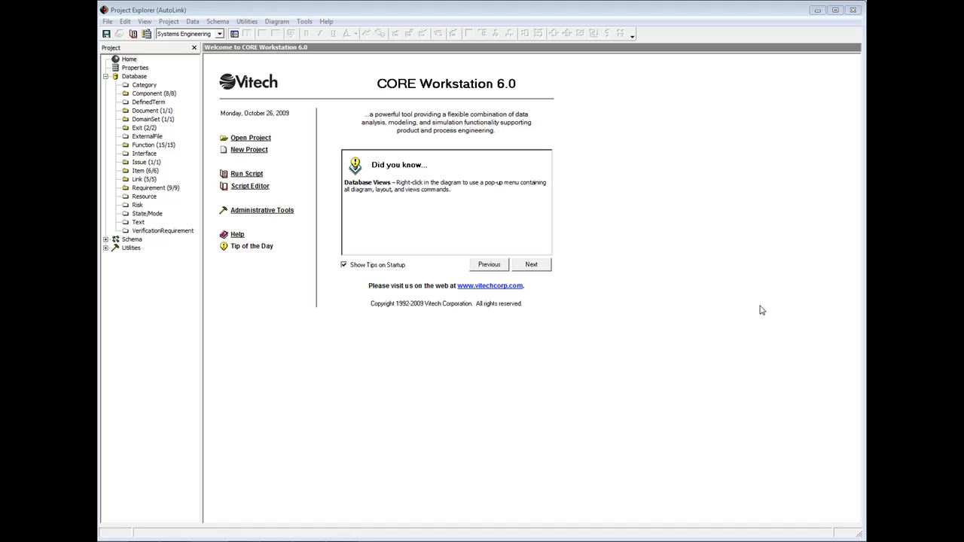
{"action": "mouse_move", "coordinate": [446, 249]}
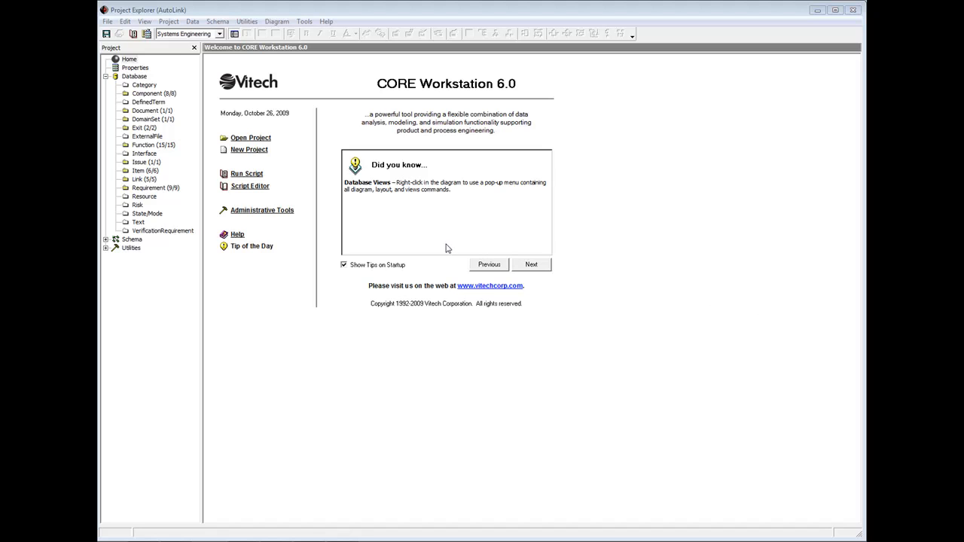
List the Component elements under the AutoLink database
{"action": "left_click", "coordinate": [147, 93]}
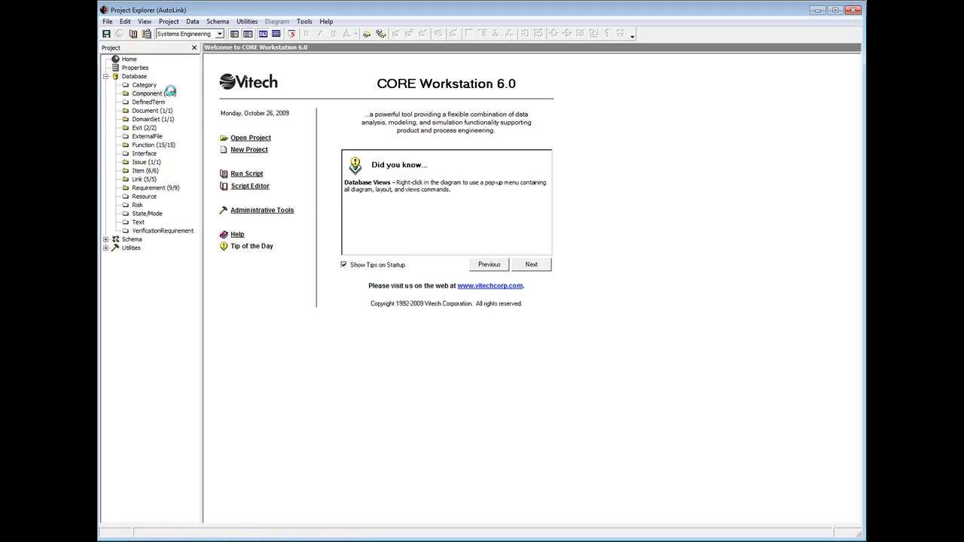
{"action": "left_click", "coordinate": [148, 93]}
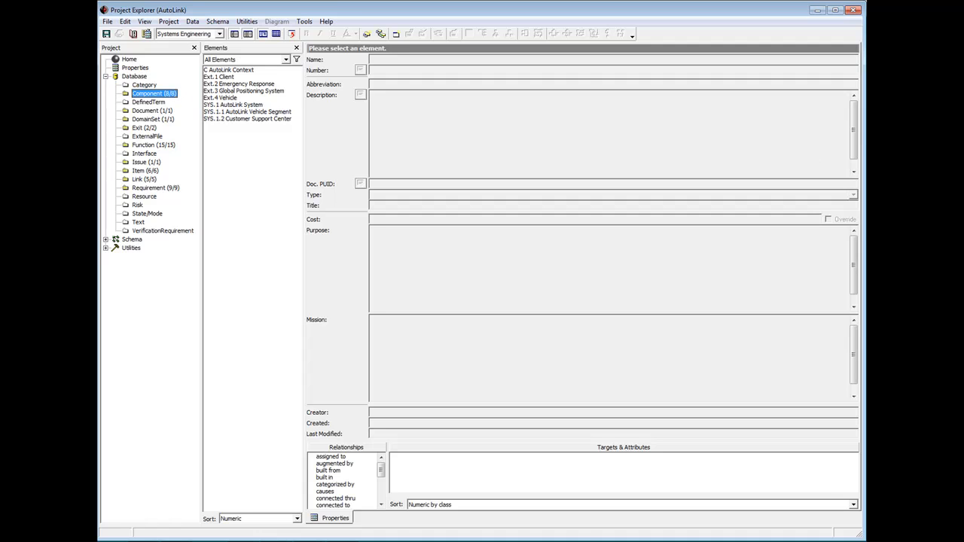
Show the properties of the Ext.1 Client component
{"action": "left_click", "coordinate": [217, 75]}
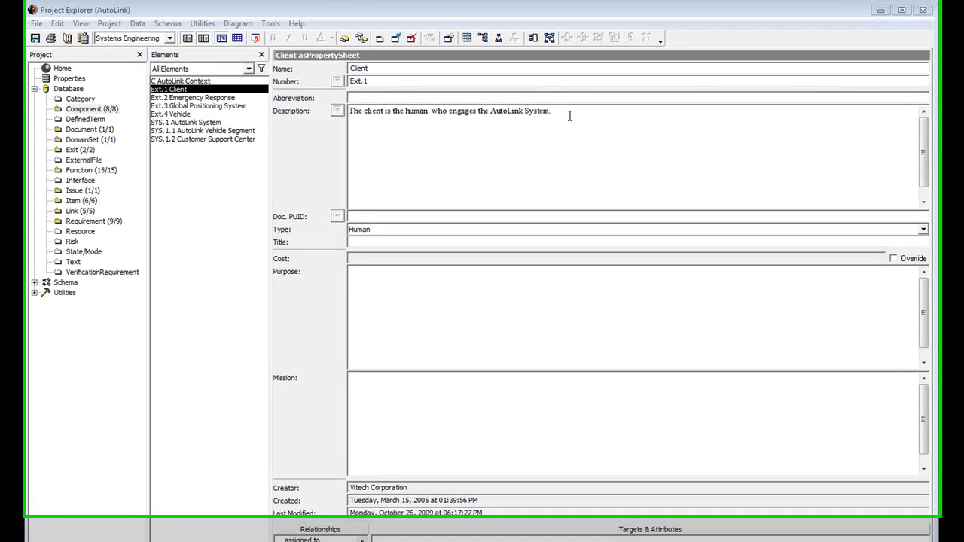
Append .123 to the Client description and view its version history
{"action": "type", "text": ".12"}
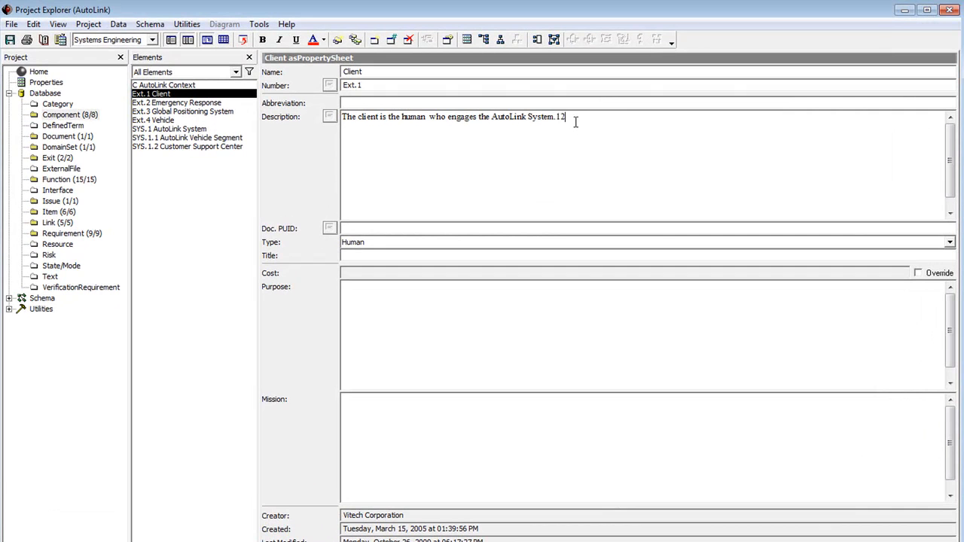
{"action": "type", "text": "3"}
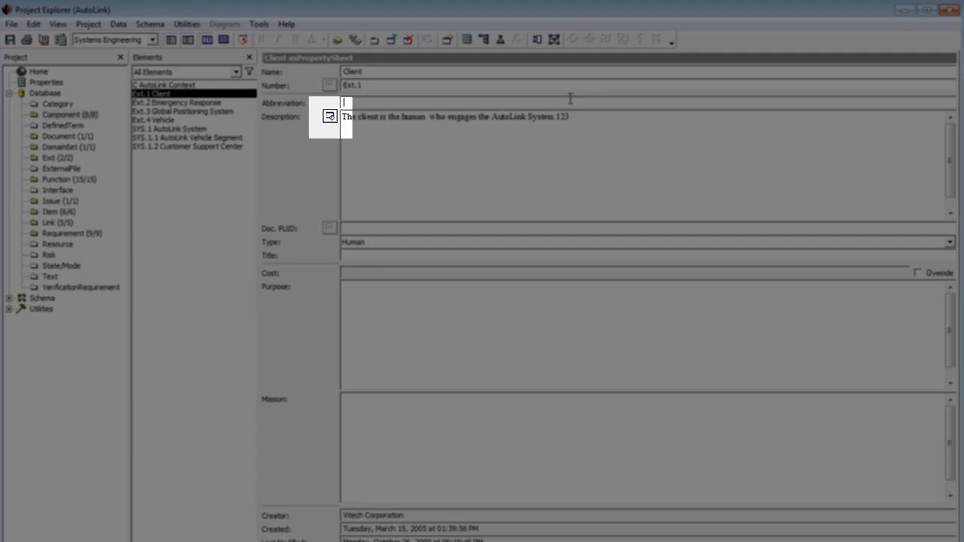
{"action": "left_click", "coordinate": [329, 117]}
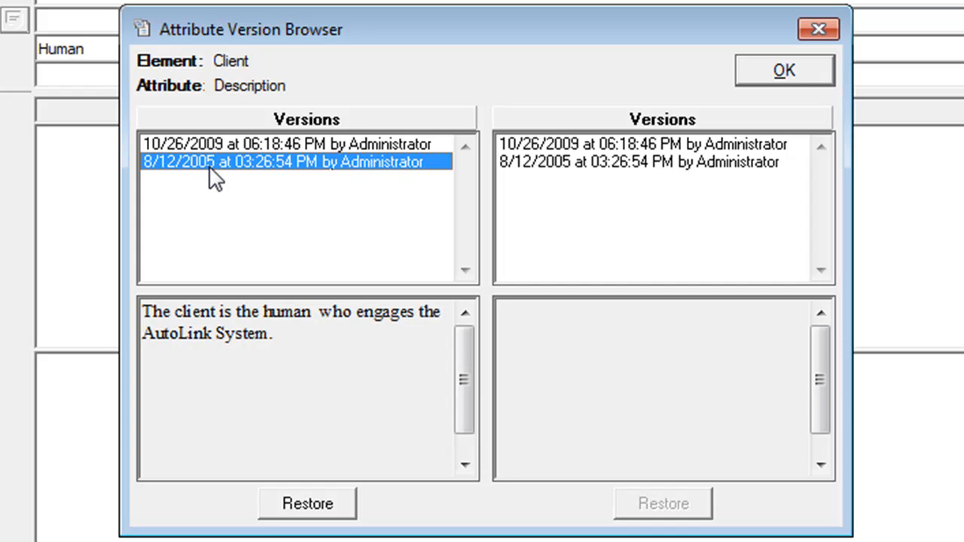
Restore the 8/12/2005 description version and accept it
{"action": "left_click", "coordinate": [640, 145]}
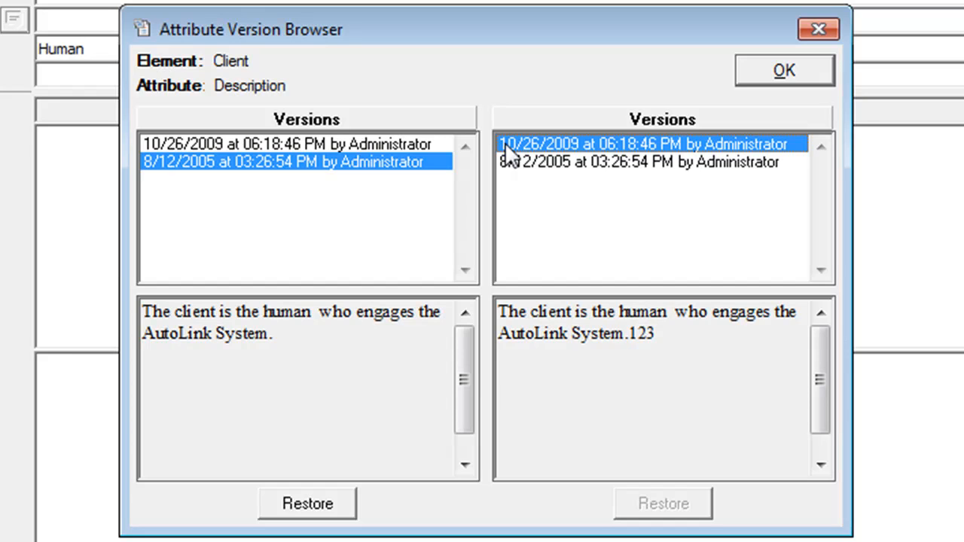
{"action": "mouse_move", "coordinate": [247, 187]}
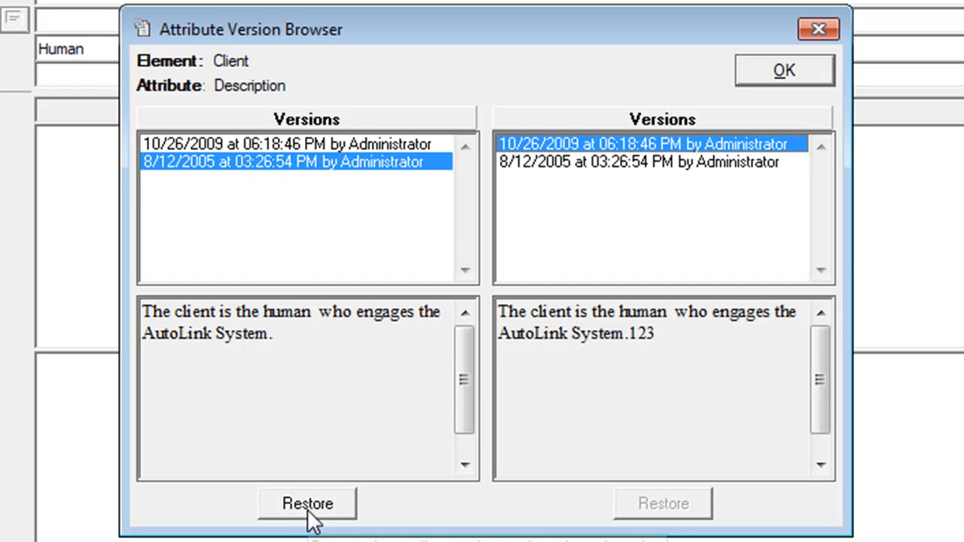
{"action": "left_click", "coordinate": [308, 503]}
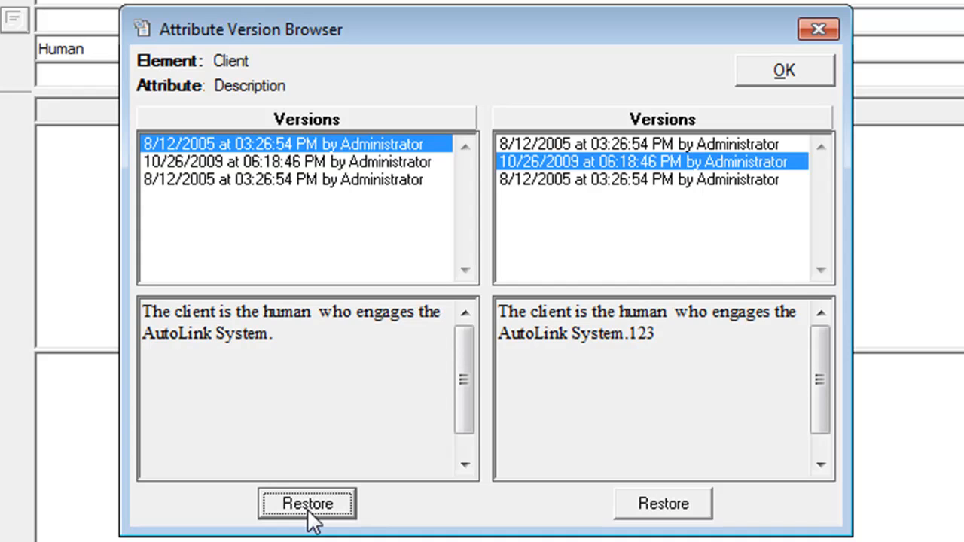
{"action": "mouse_move", "coordinate": [784, 75]}
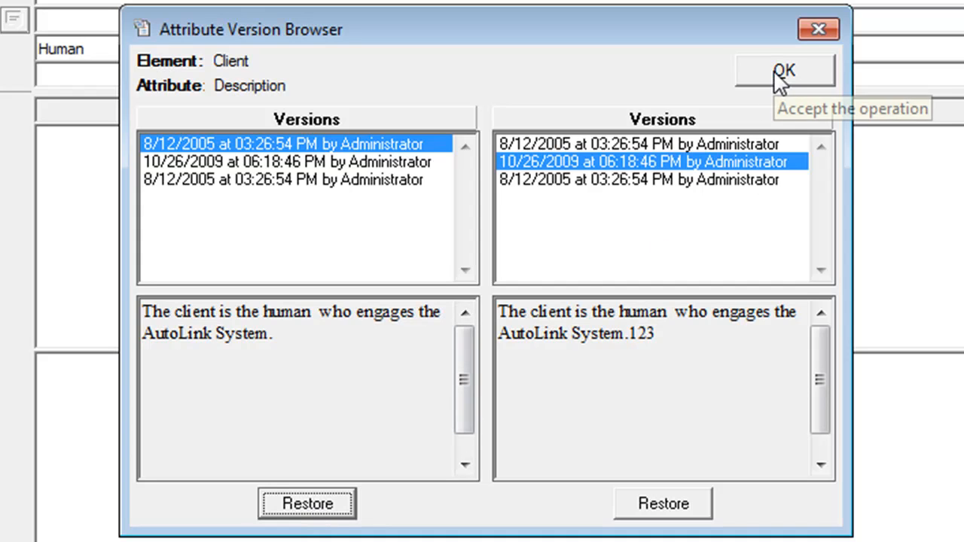
{"action": "left_click", "coordinate": [784, 71]}
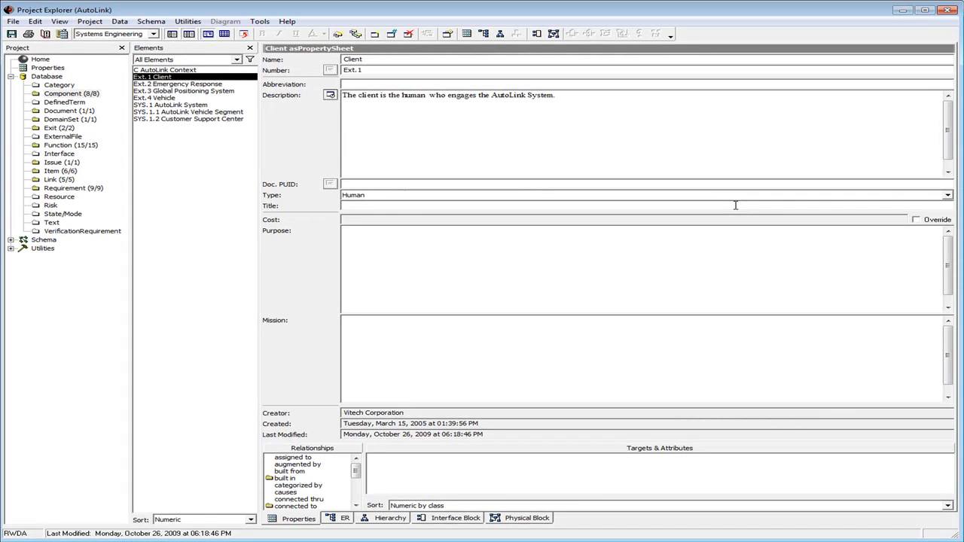